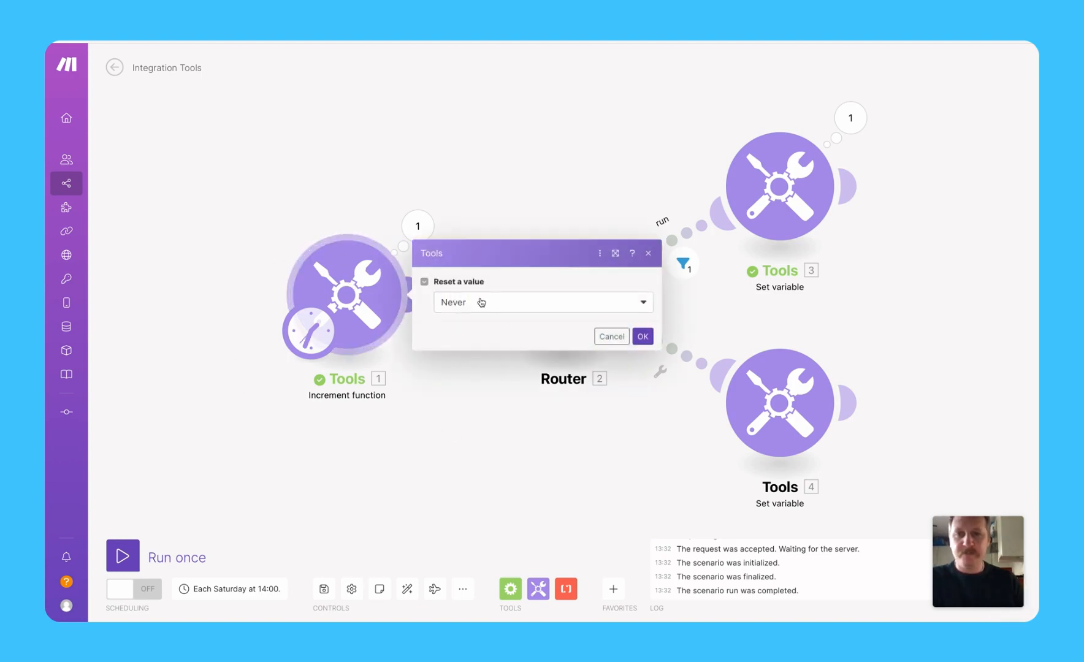
Step: Confirm the increment function with 'Reset a value' left at Never
left_click(641, 337)
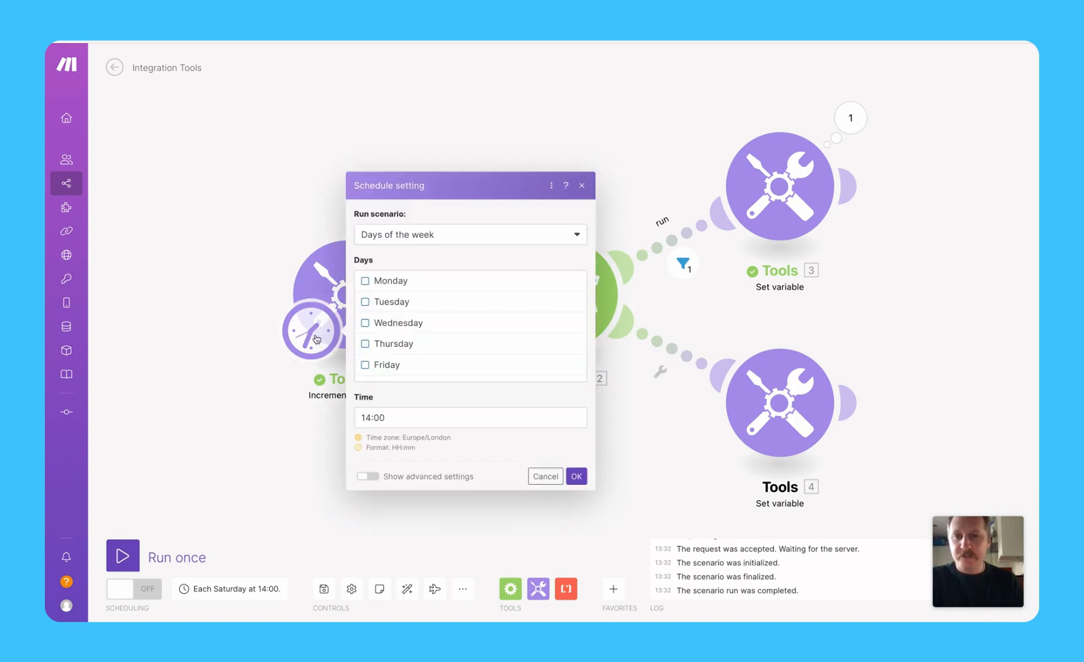
mouse_move(440, 312)
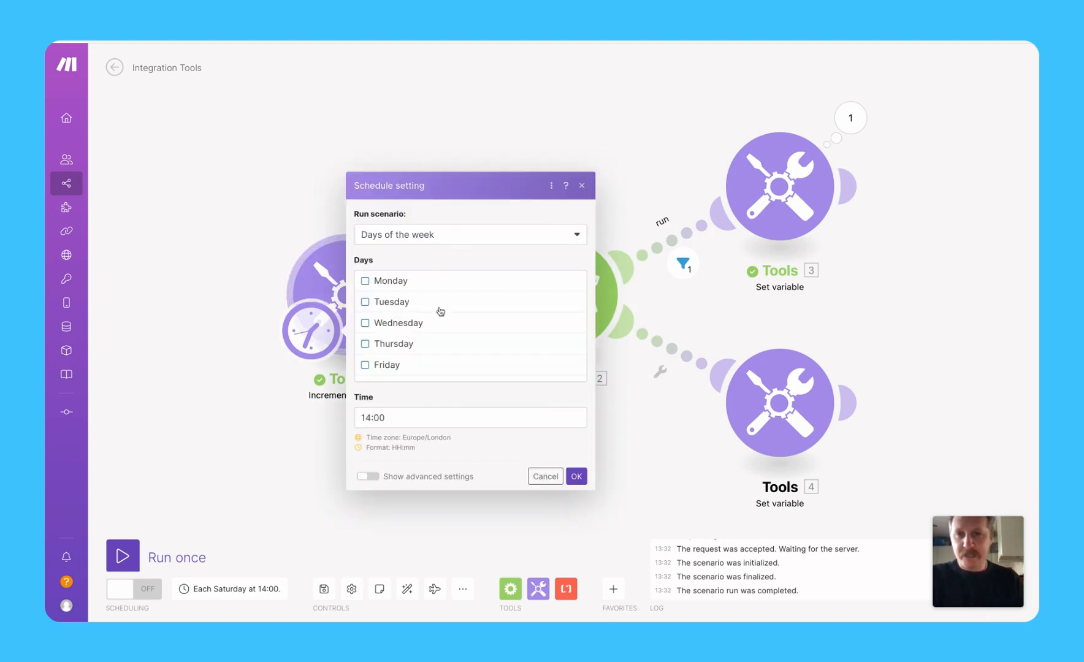
Step: Schedule the scenario for every Saturday at 14:00
left_click(364, 351)
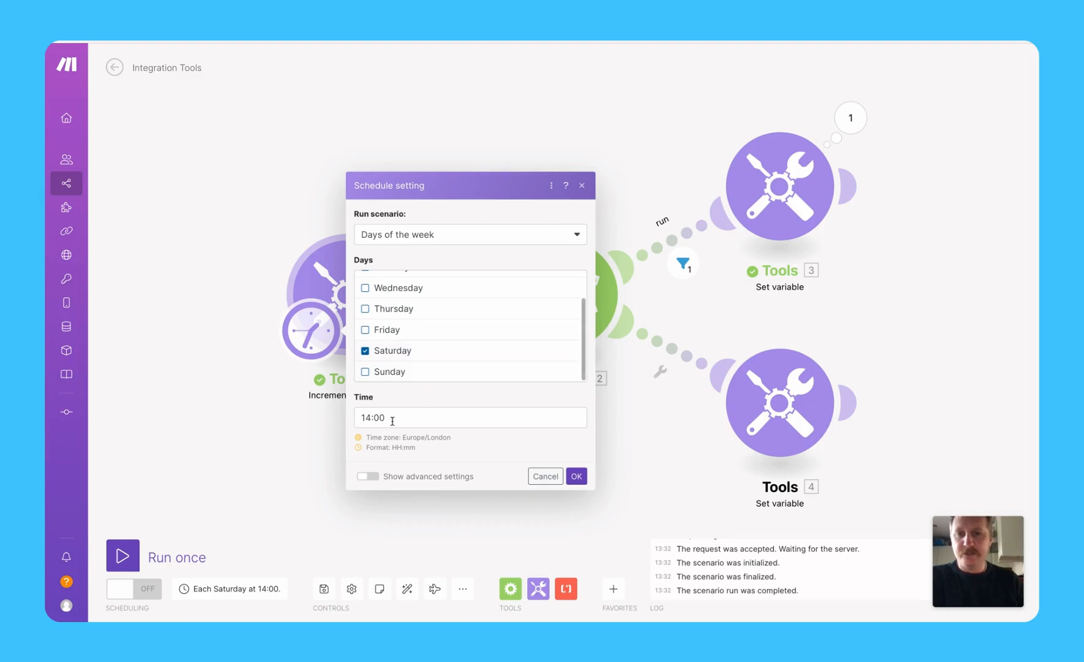
mouse_move(418, 354)
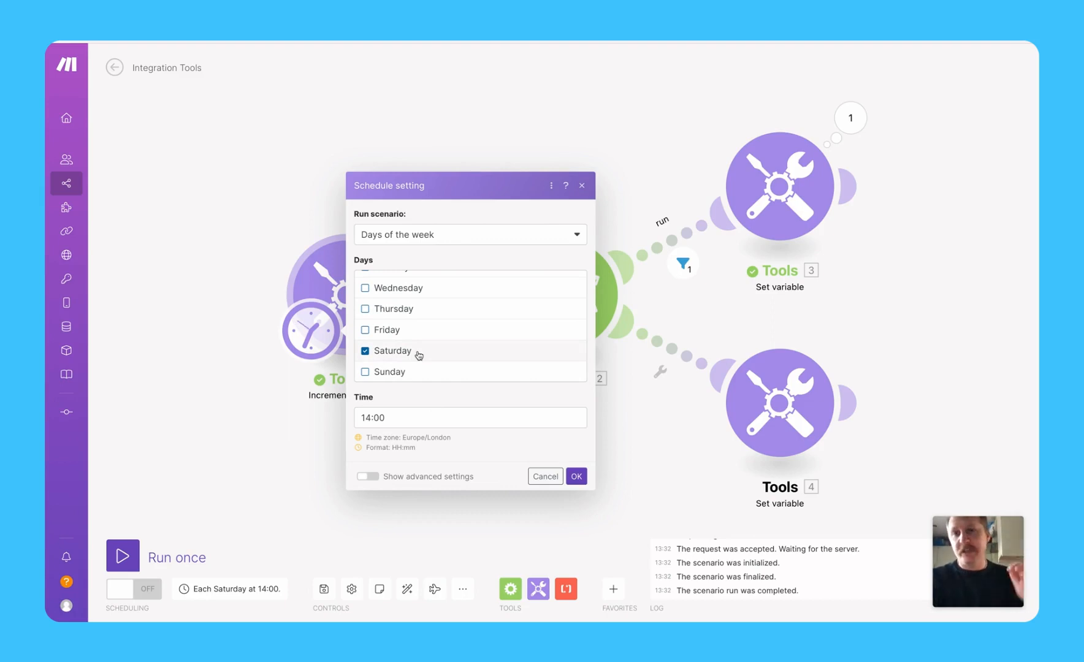
left_click(575, 477)
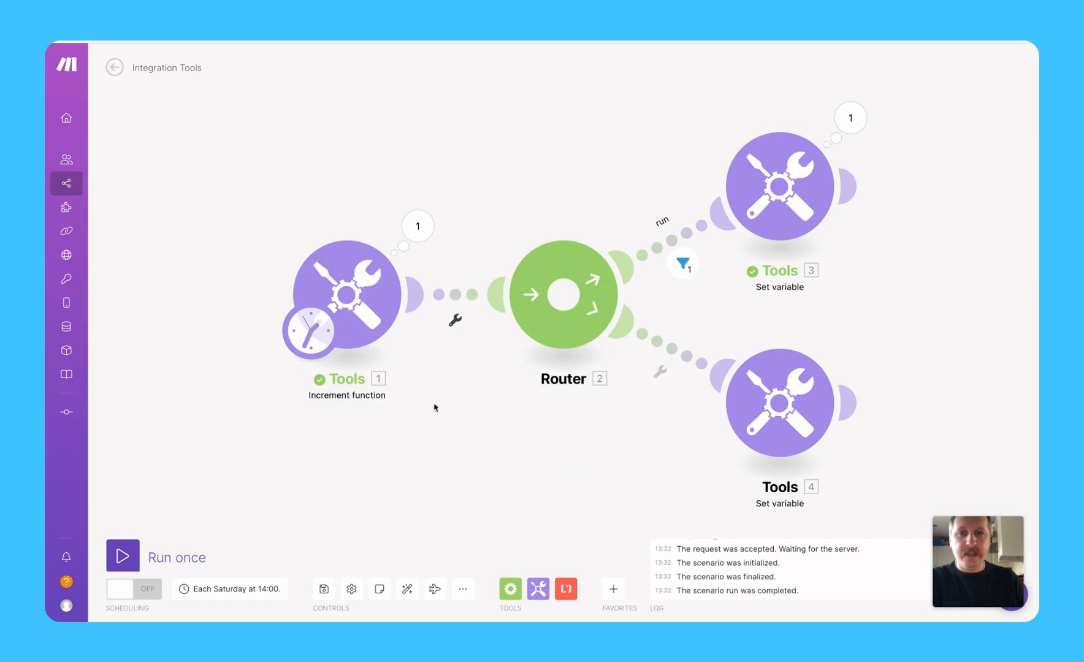
Step: Review and confirm the 'run' route filter passing bundles only when i mod 2 equals 1
left_click(683, 263)
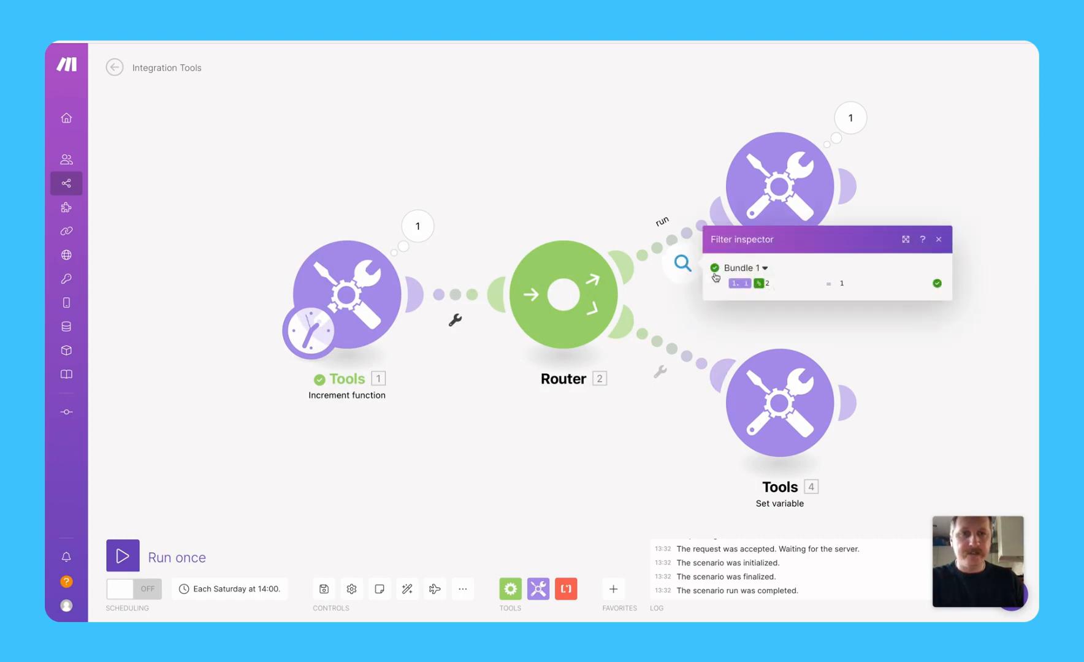
left_click(938, 239)
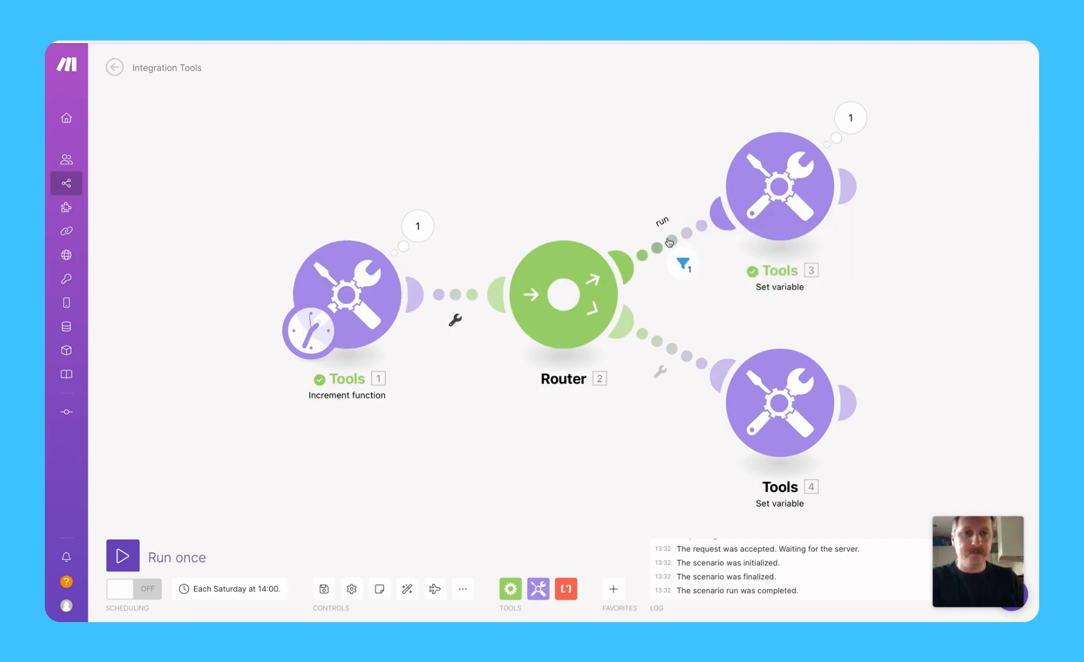
left_click(682, 264)
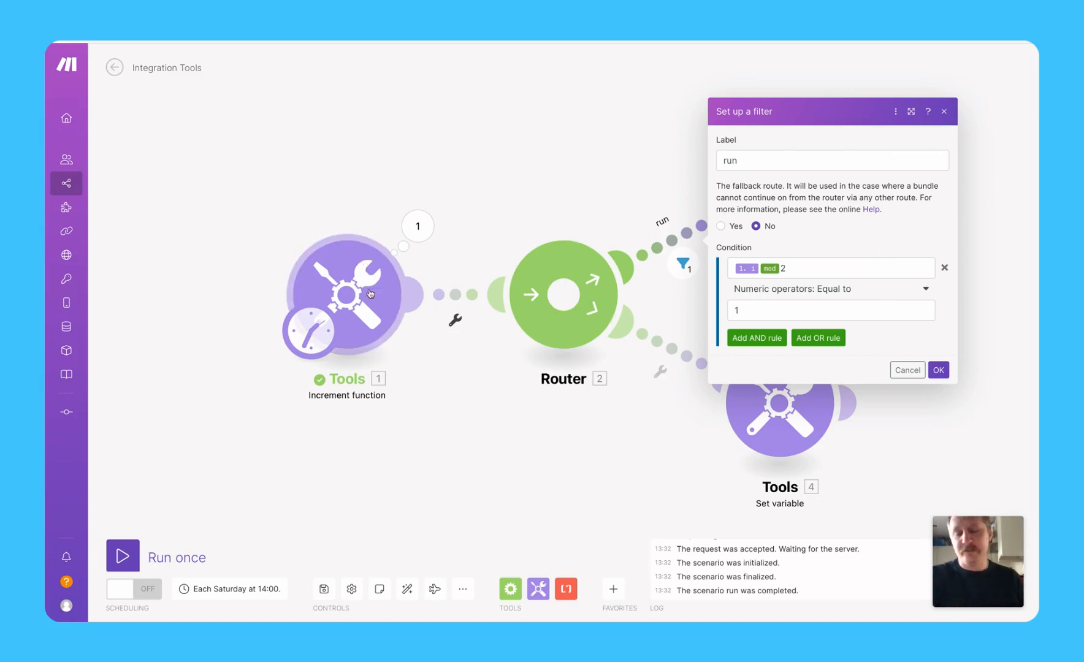
mouse_move(601, 222)
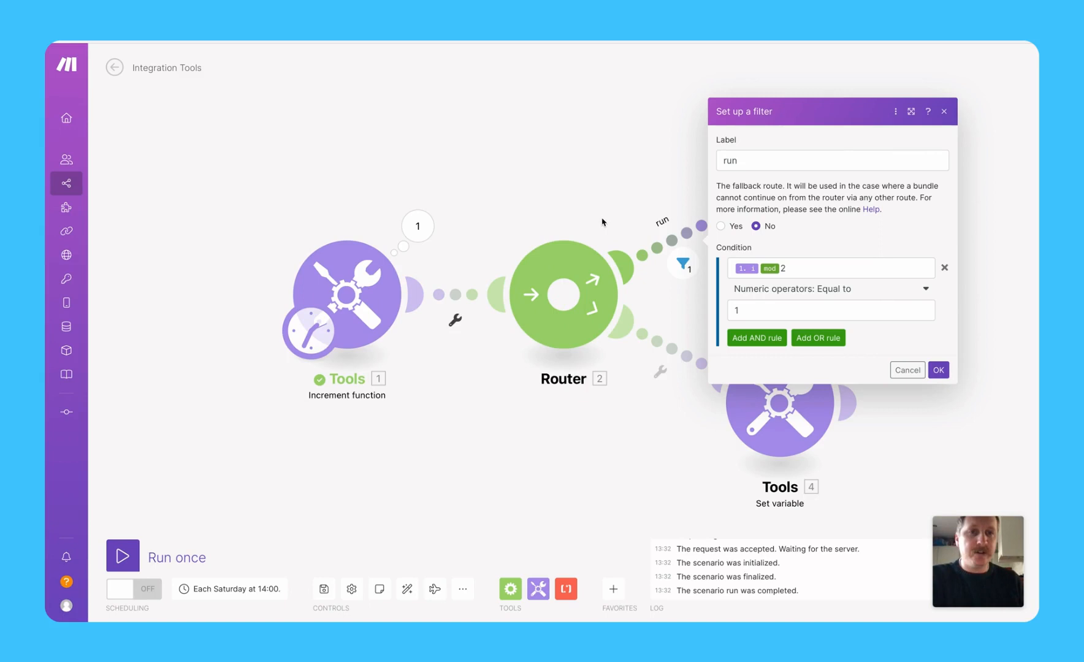
left_click(938, 370)
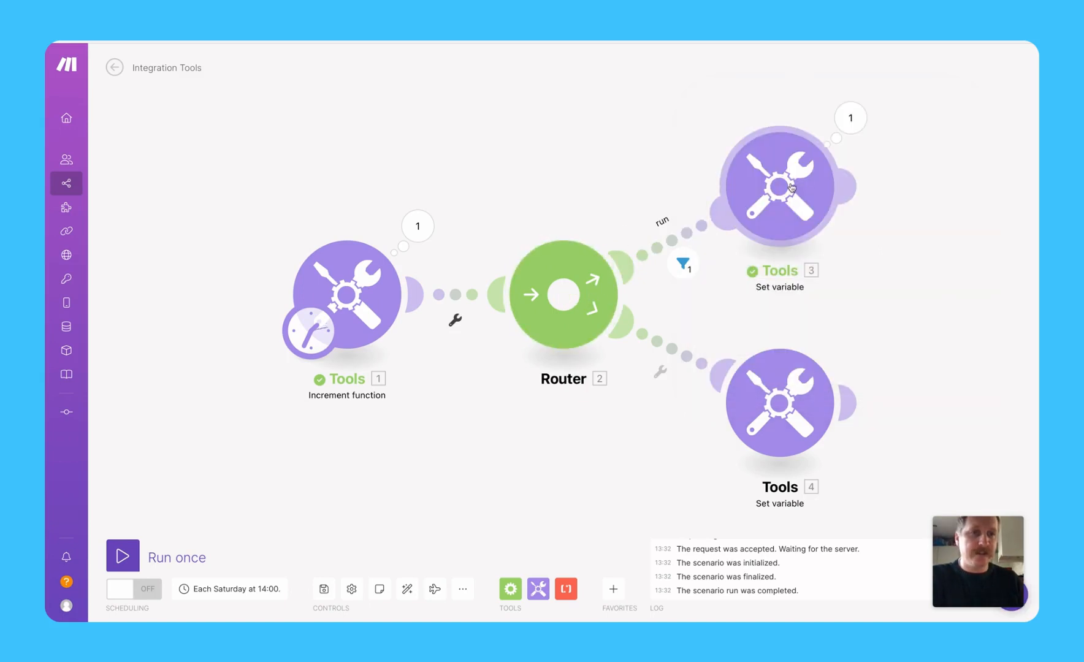
mouse_move(660, 378)
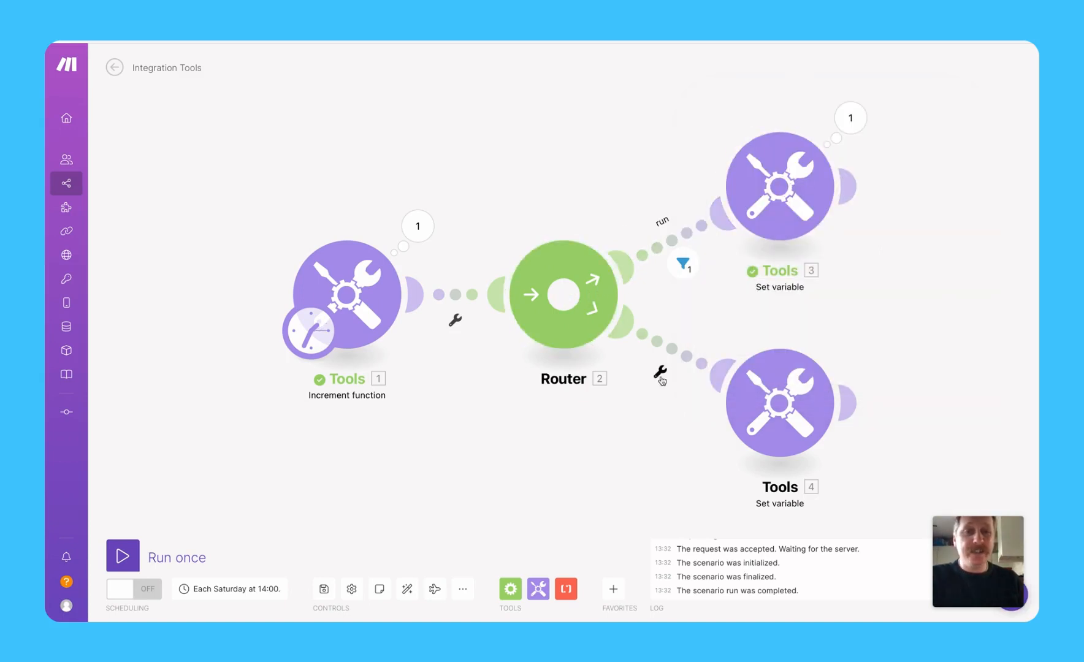
Step: Set the lower route to the second Set variable module as the router's fallback route
left_click(660, 373)
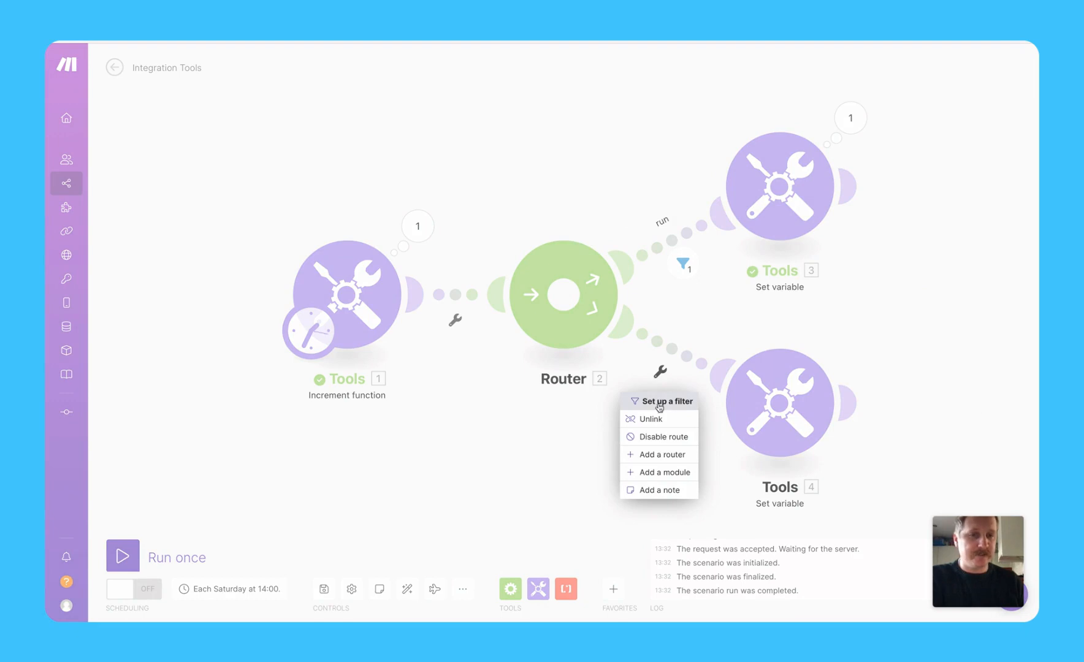
left_click(666, 401)
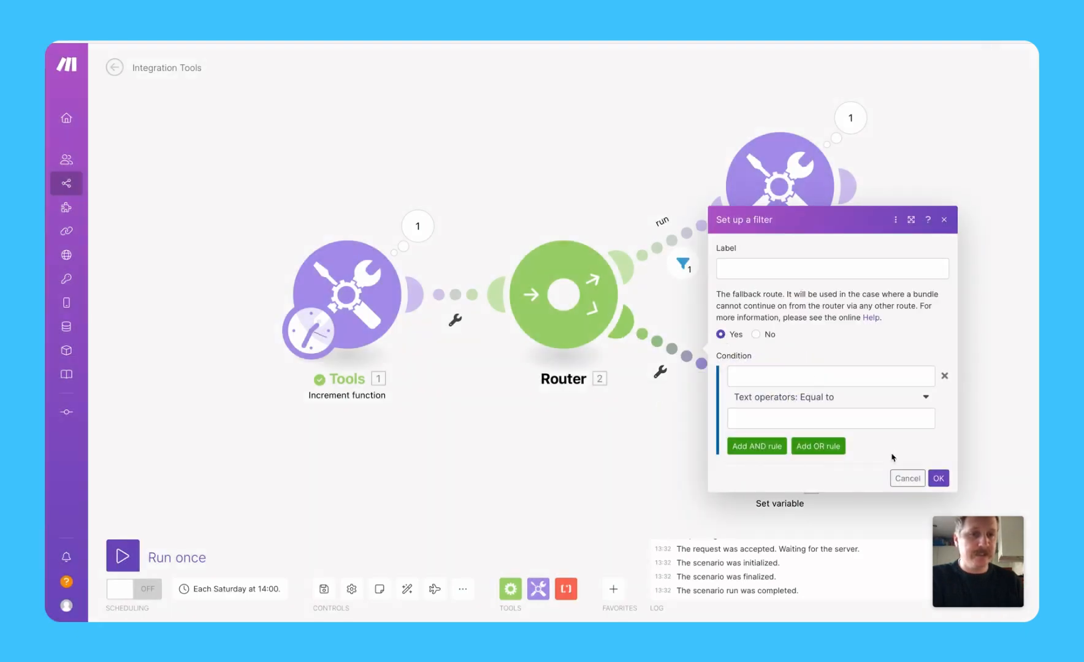
left_click(907, 477)
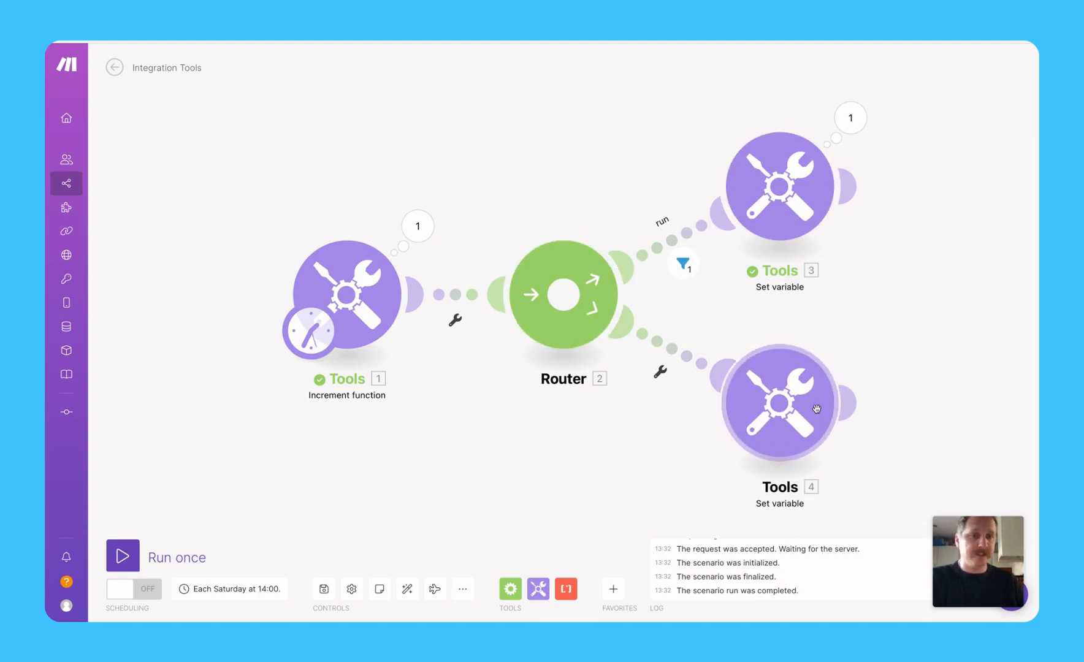
mouse_move(817, 187)
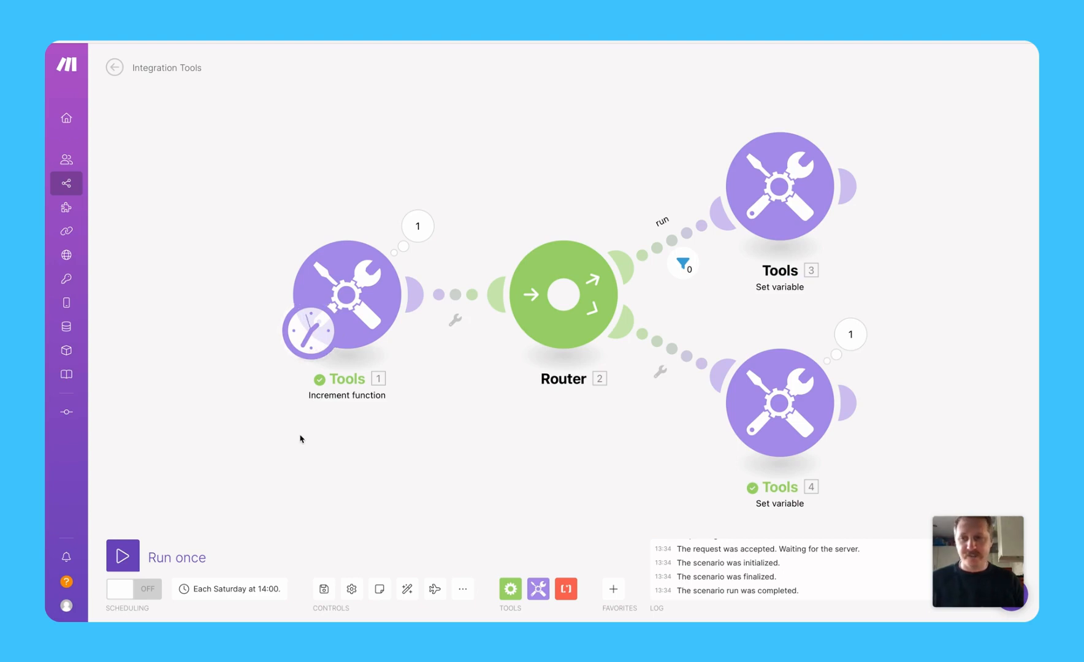
mouse_move(265, 470)
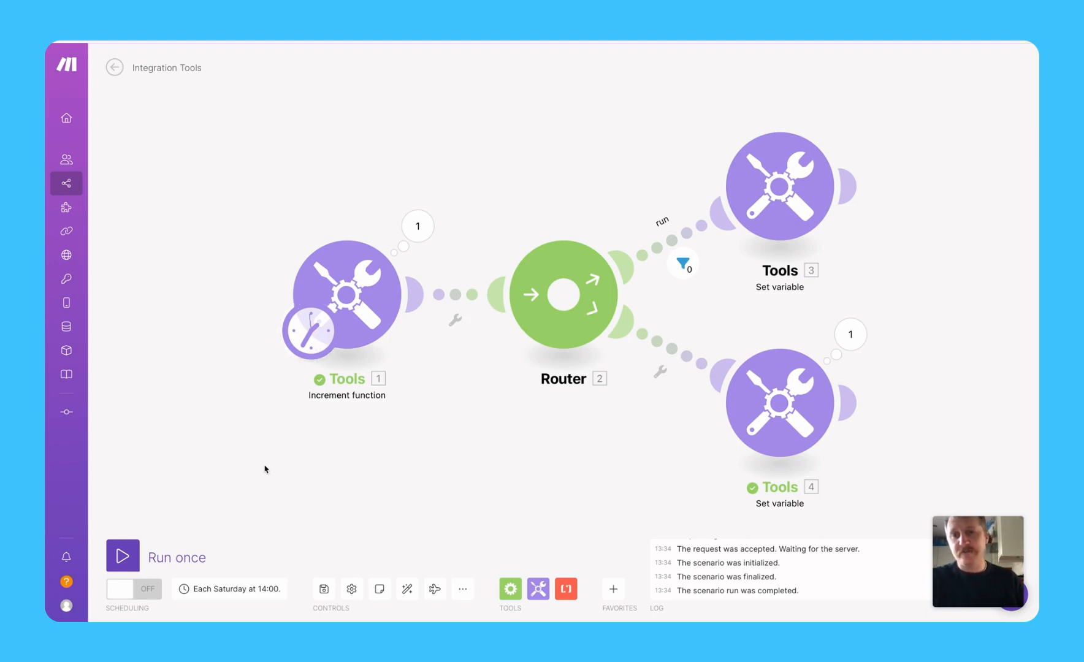
Step: Inspect the increment function's output bundle showing i: 2 after the run
left_click(417, 227)
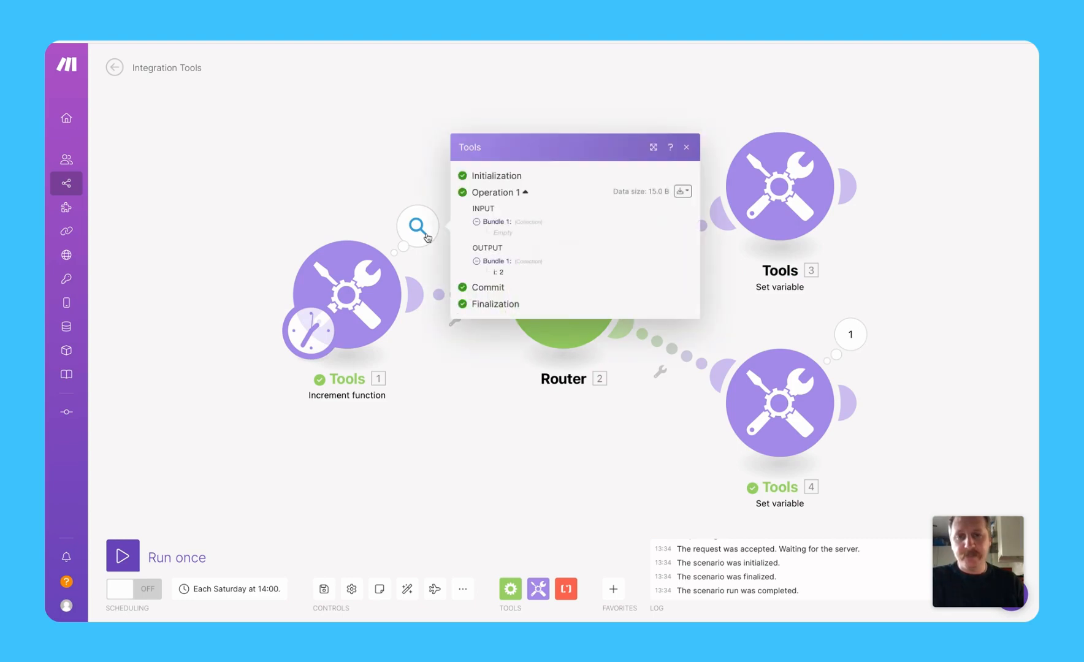
left_click(686, 147)
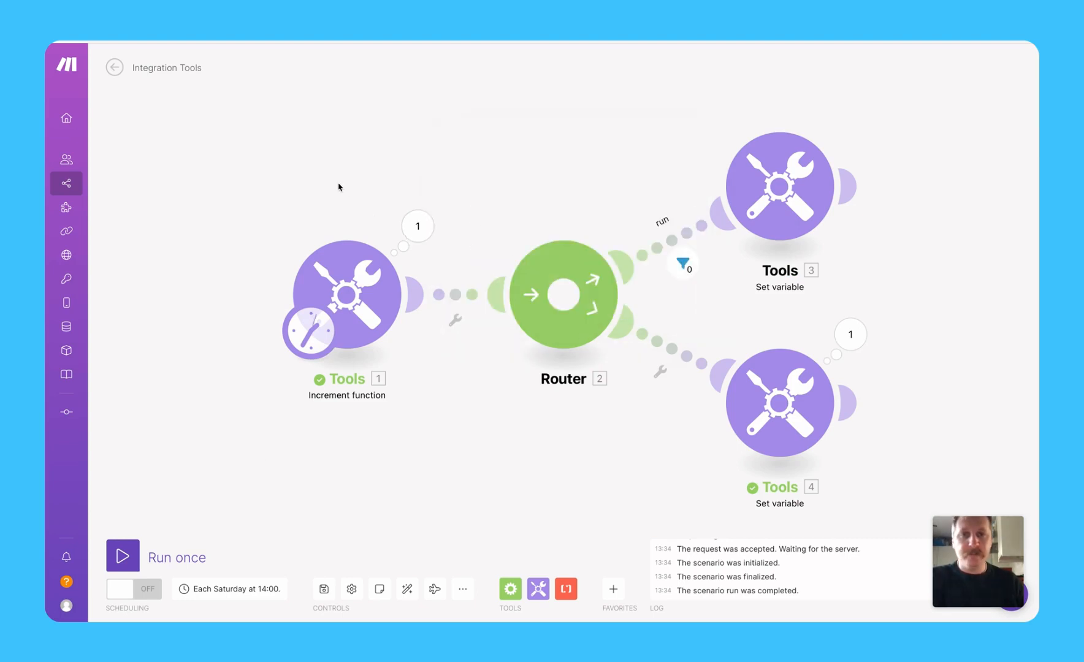